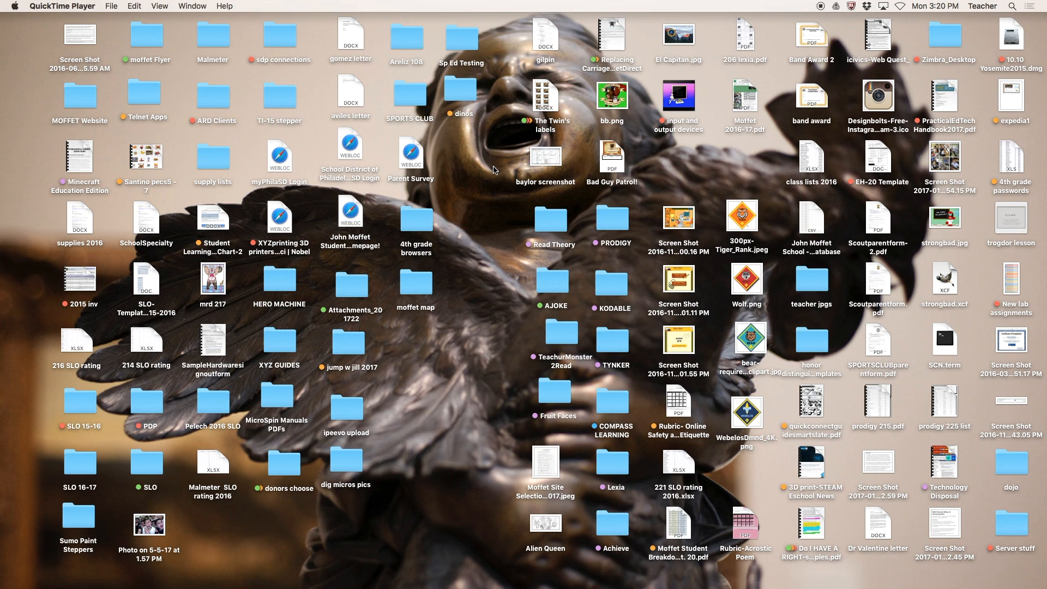
mouse_move(500, 164)
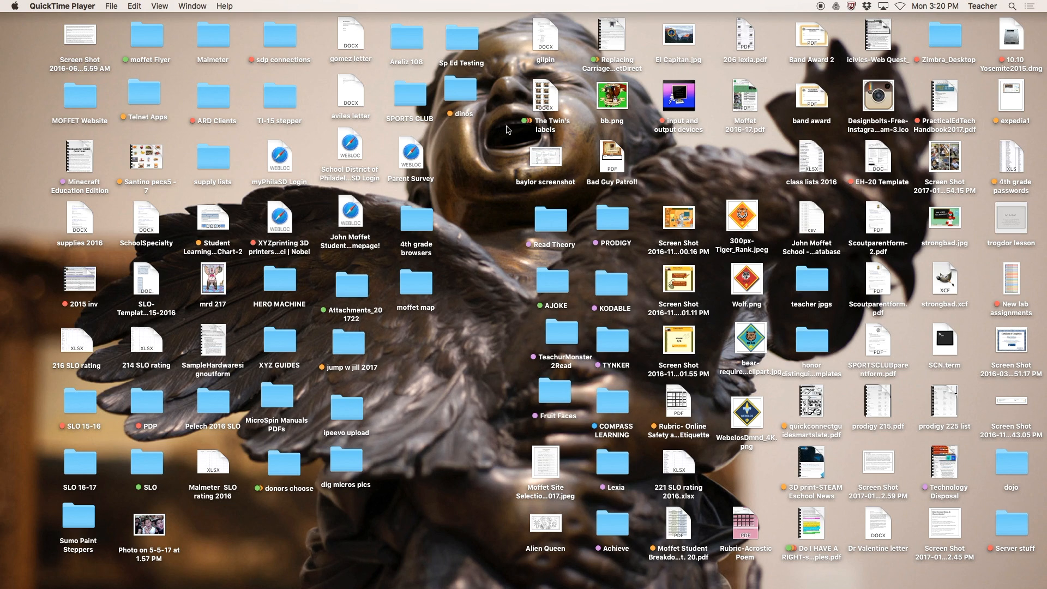
mouse_move(625, 128)
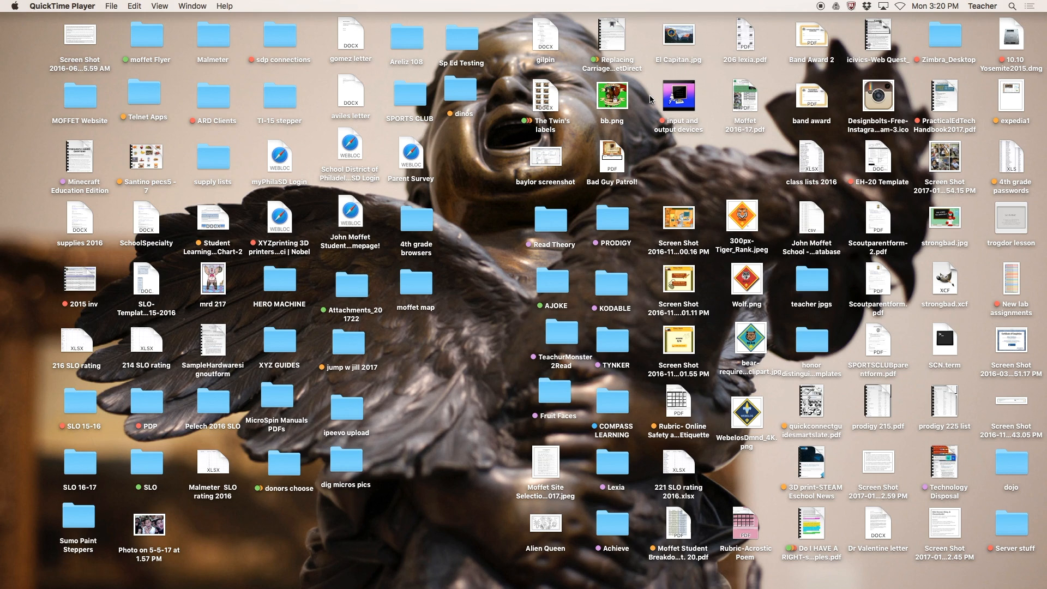
mouse_move(922, 66)
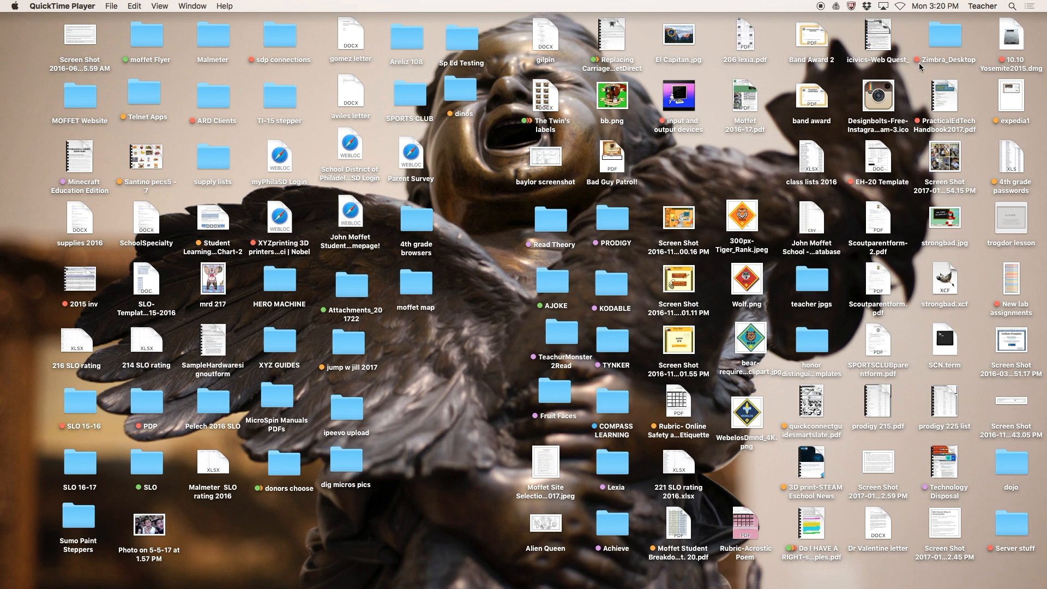
Launch Image Capture through a Spotlight search for 'image Capture'.
click(1011, 6)
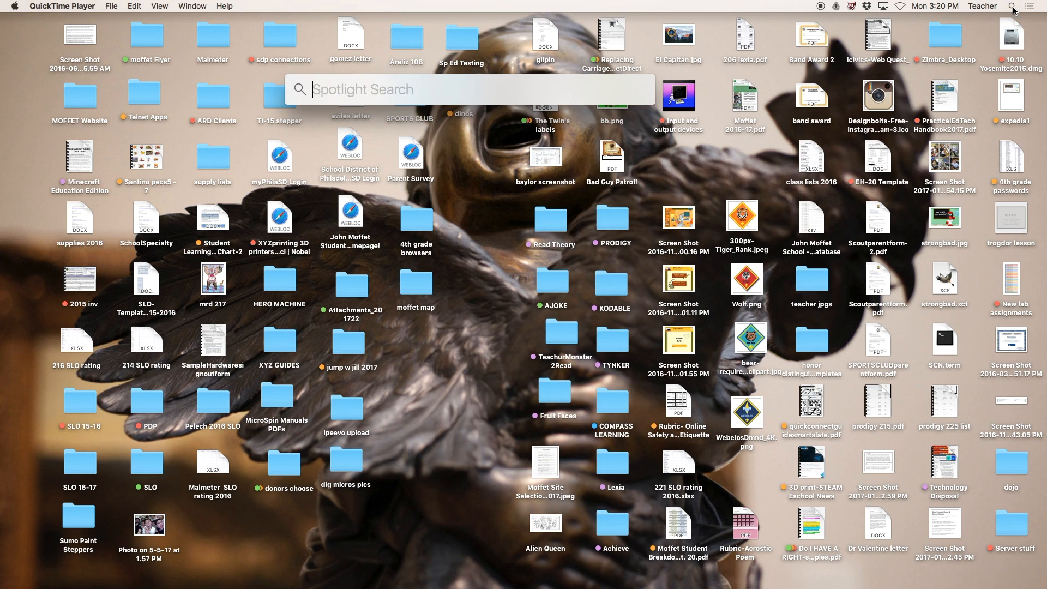
text(image Capture)
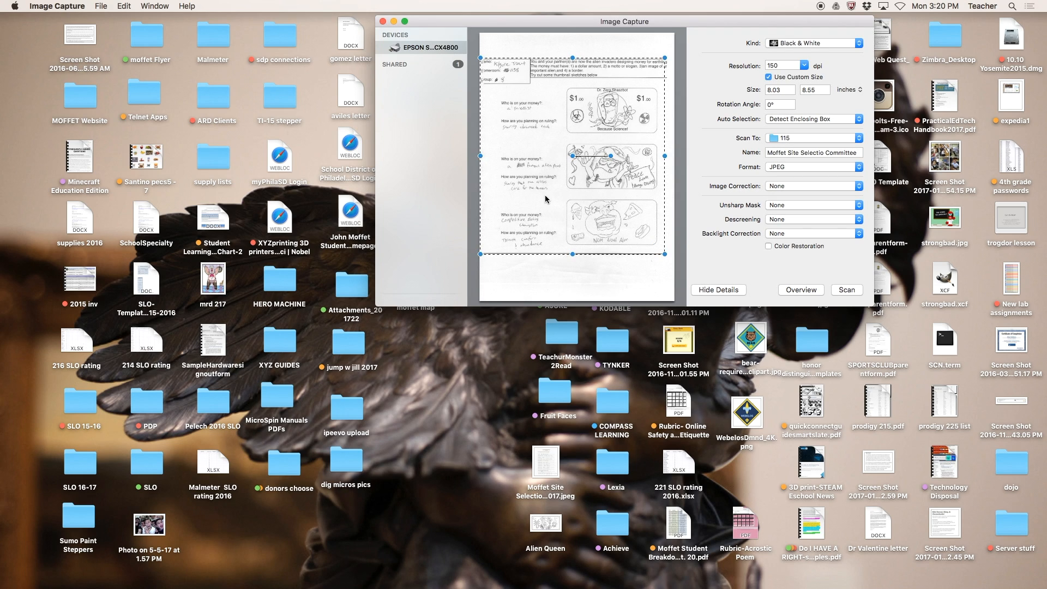
mouse_move(572, 60)
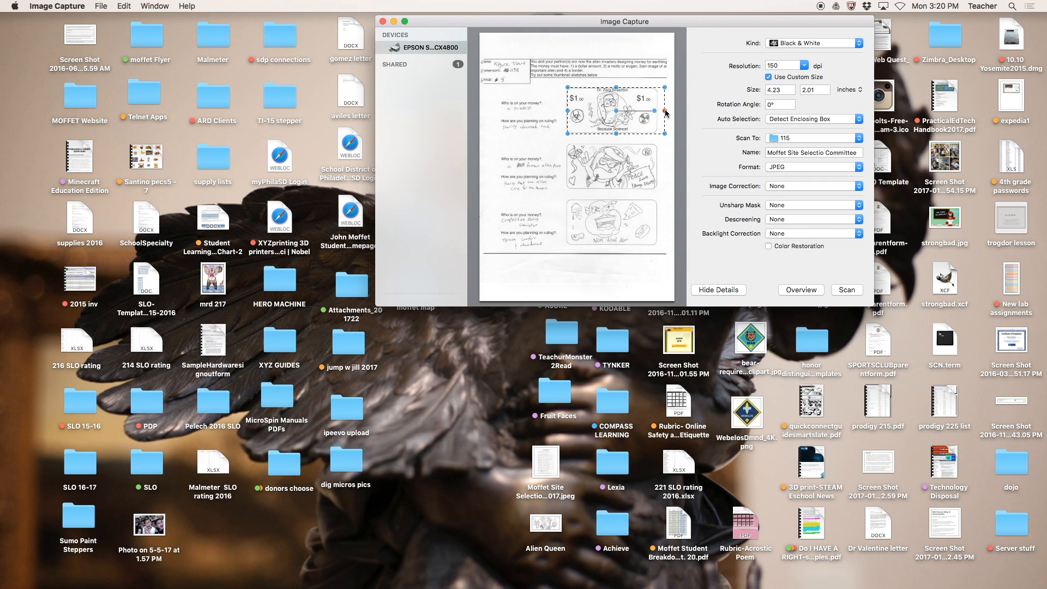
Shrink the scan area to frame the middle sketch, about 3.96 by 2.01 inches.
drag(663, 114, 640, 114)
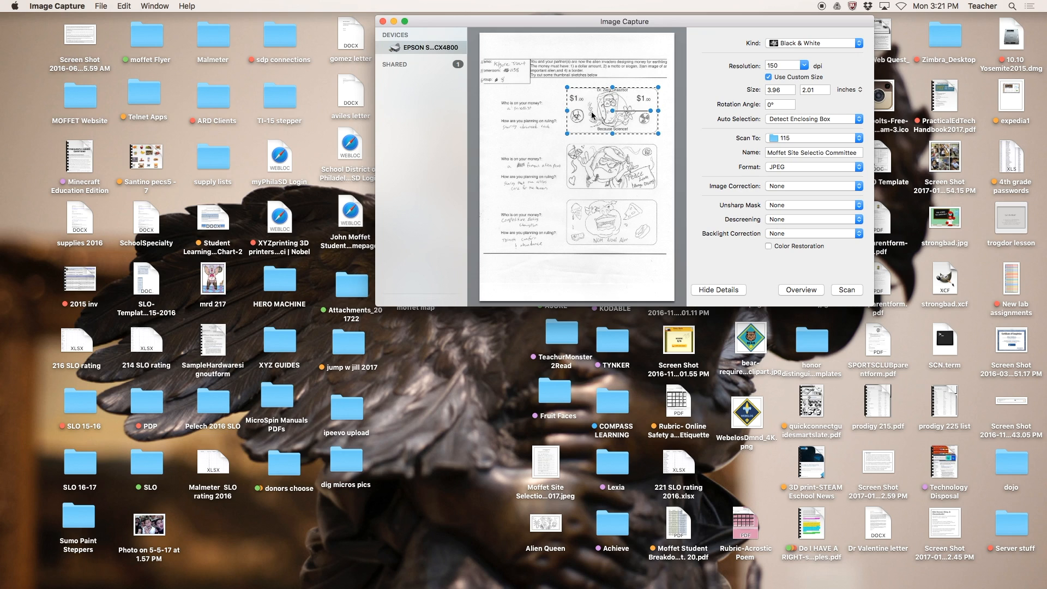
mouse_move(587, 112)
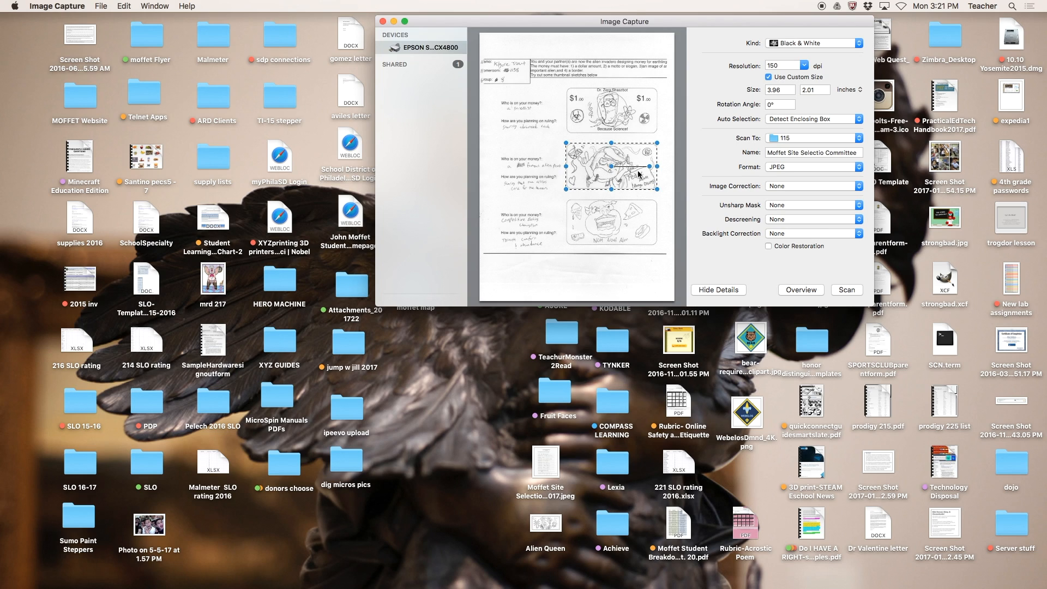
click(812, 152)
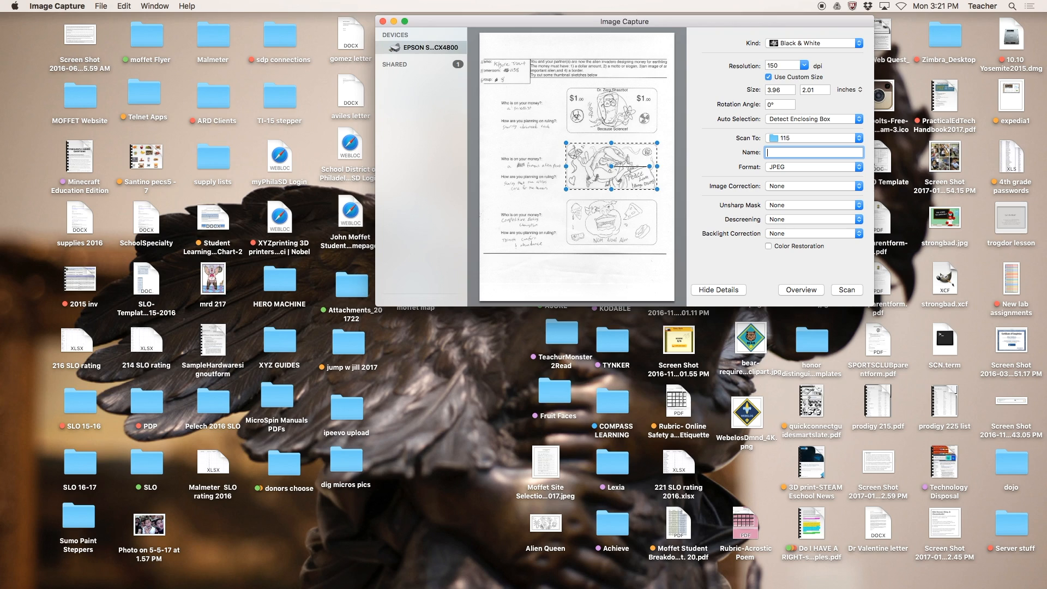
Name the scan 'MrD 211 $', saving to folder 115 at 150 dpi Black & White.
text(MrD)
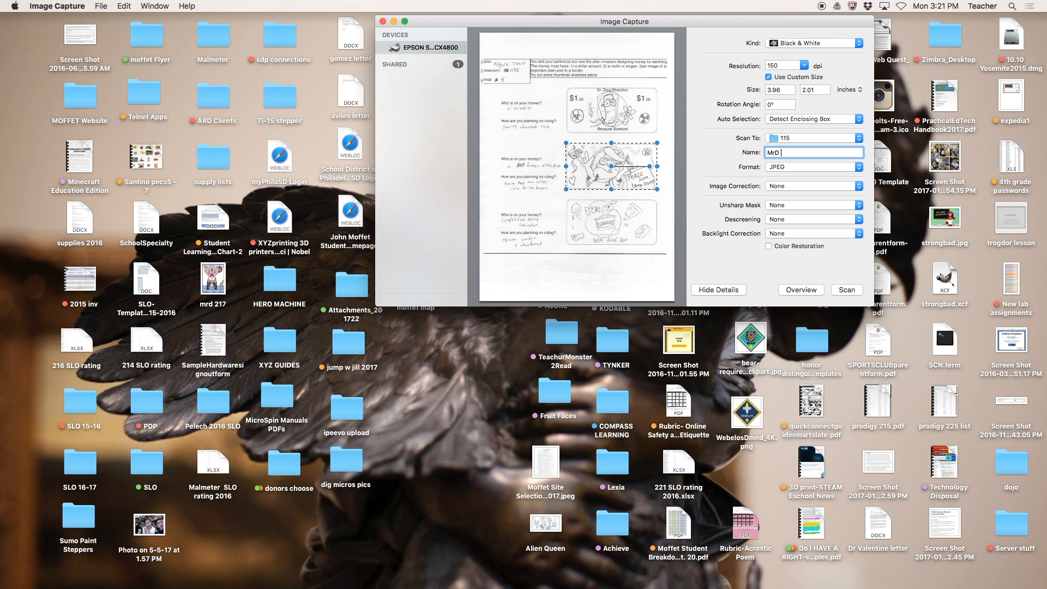
text(211 S)
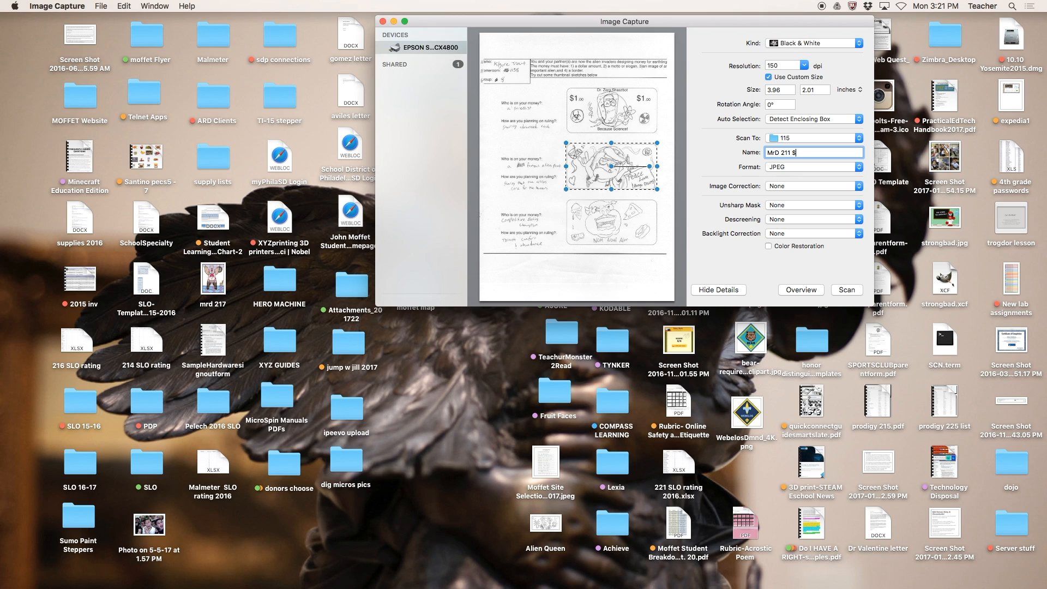
click(812, 138)
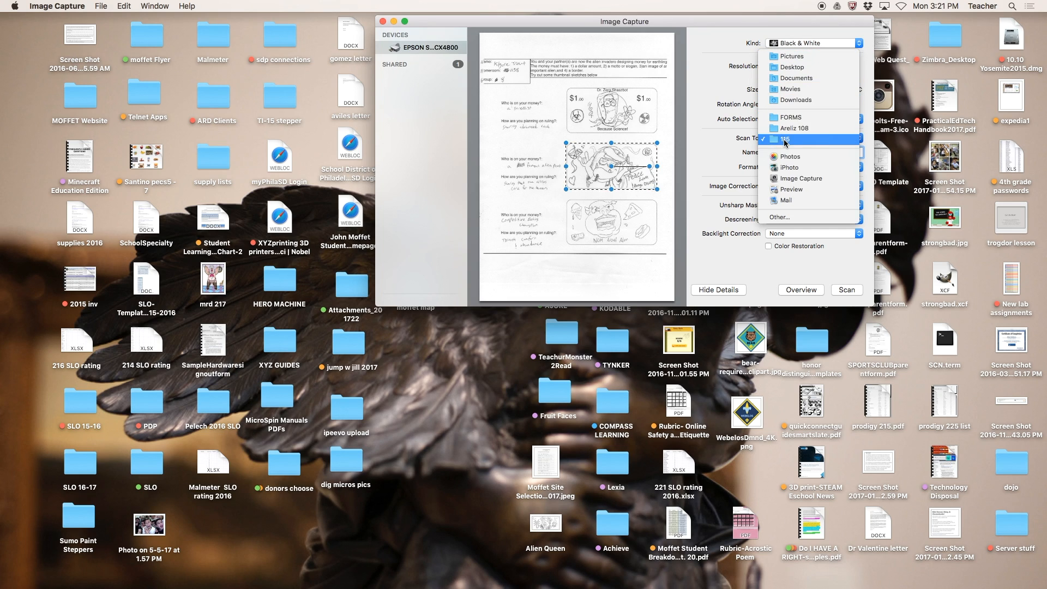
click(794, 139)
text(MrD 211 $)
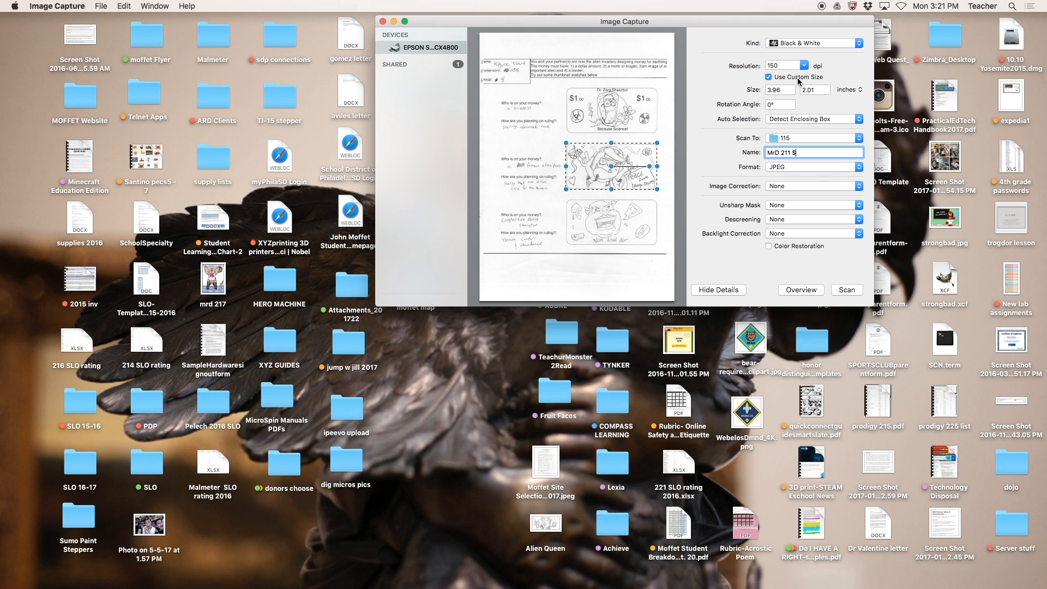
click(806, 65)
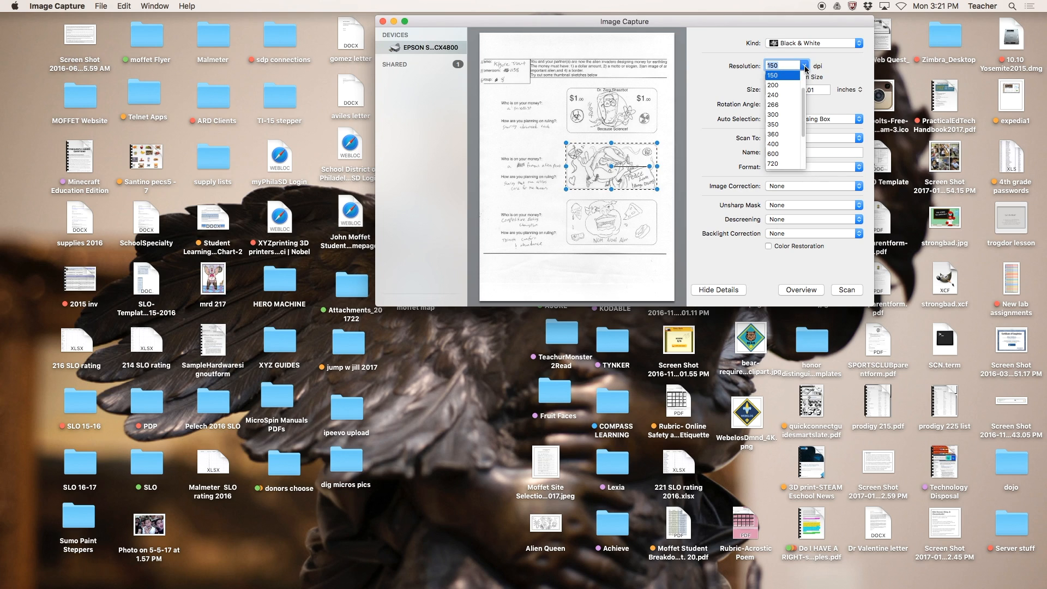
click(780, 75)
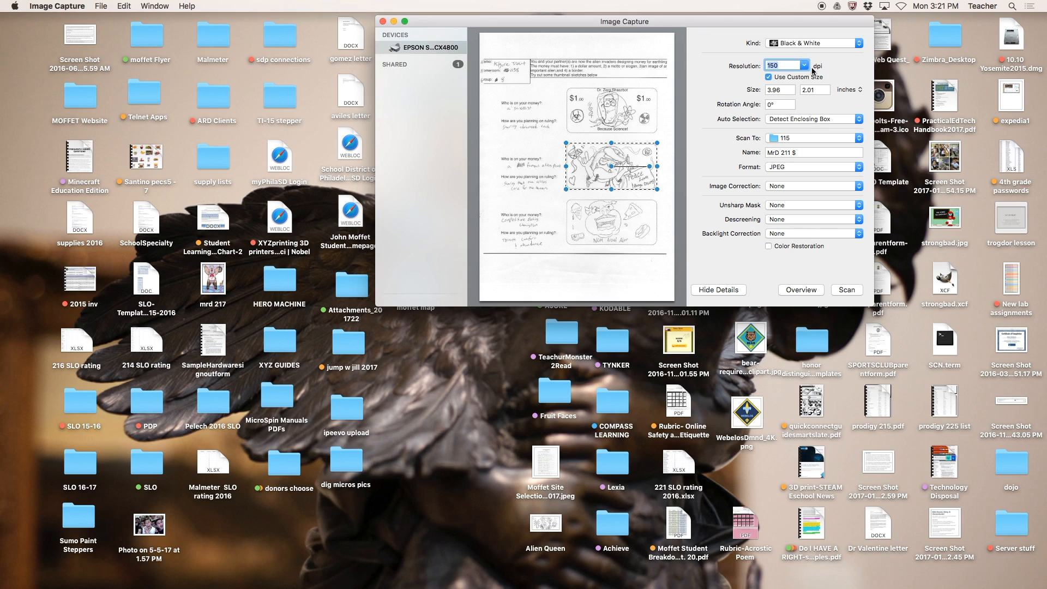
mouse_move(584, 182)
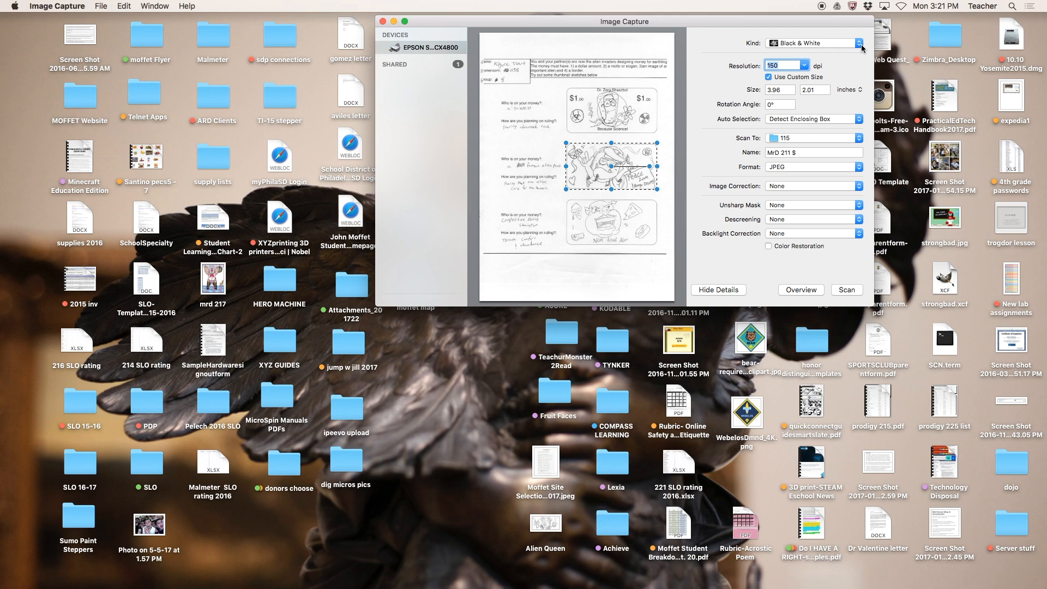
click(812, 43)
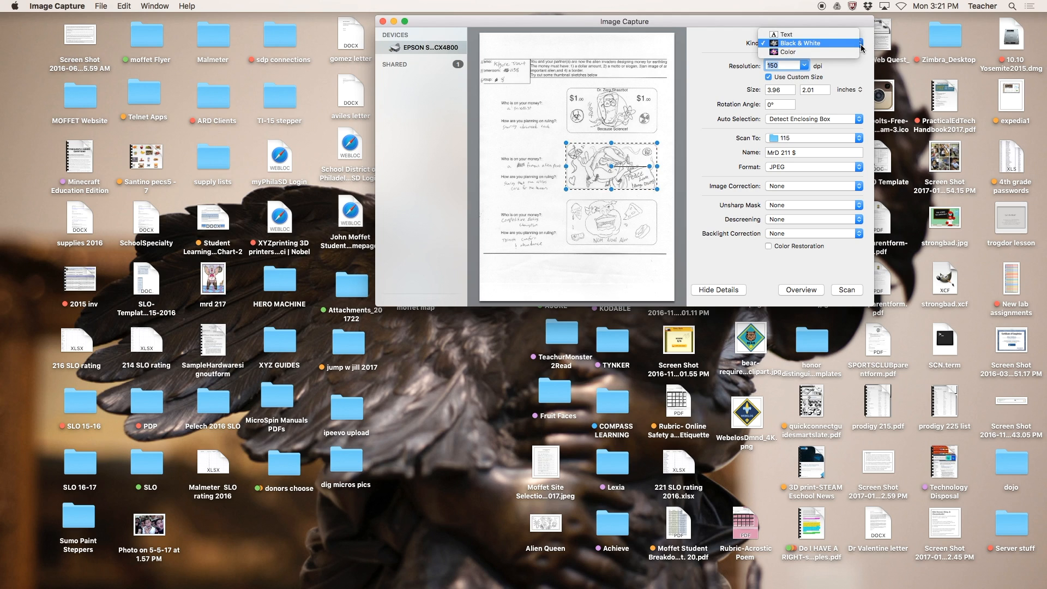
click(810, 42)
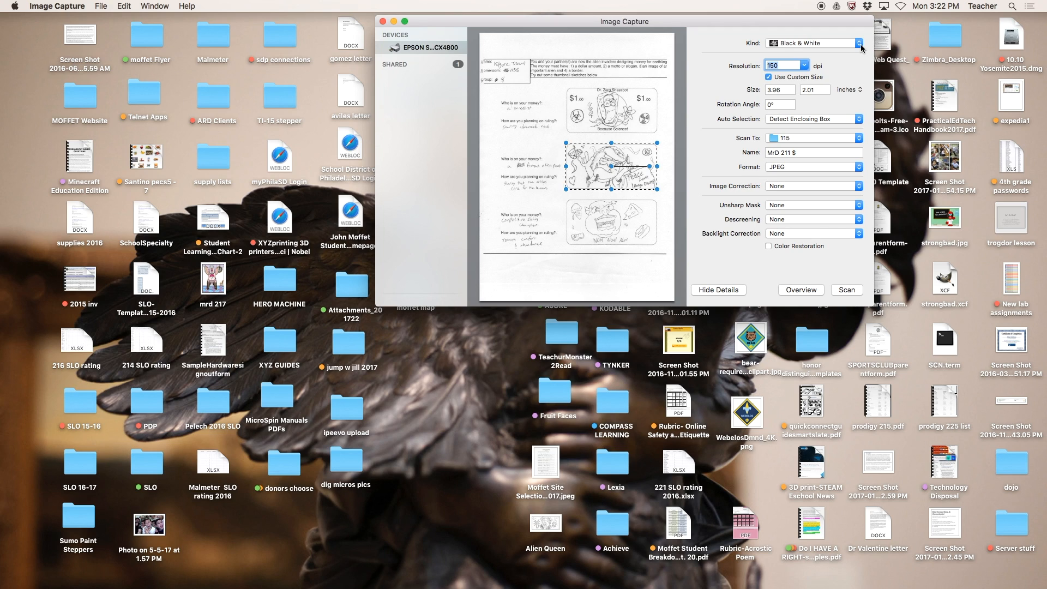
mouse_move(827, 269)
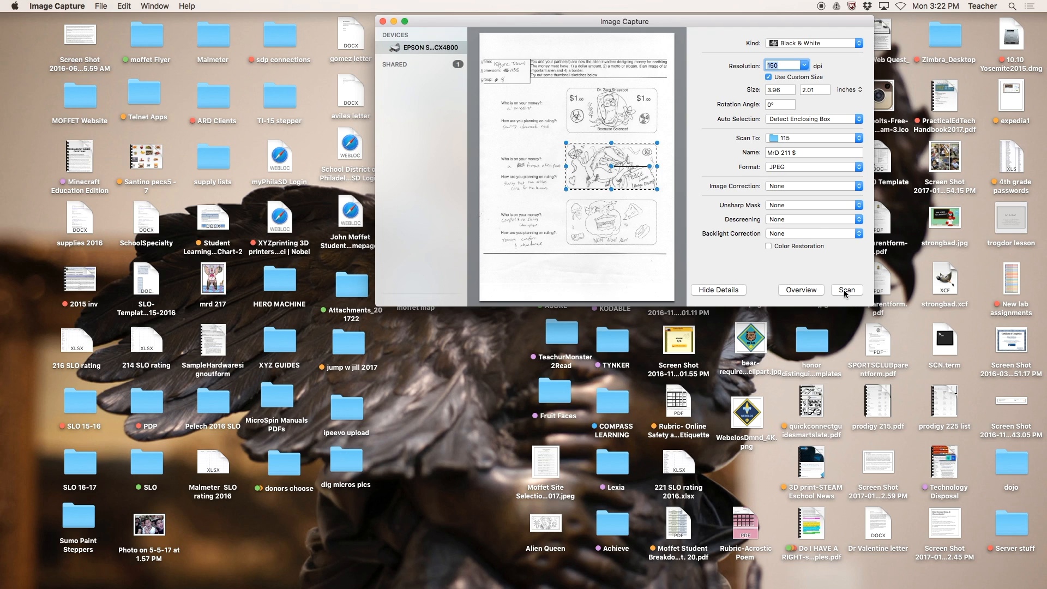
Scan the framed sketch, saving it as MrD 211 $.jpeg.
click(846, 289)
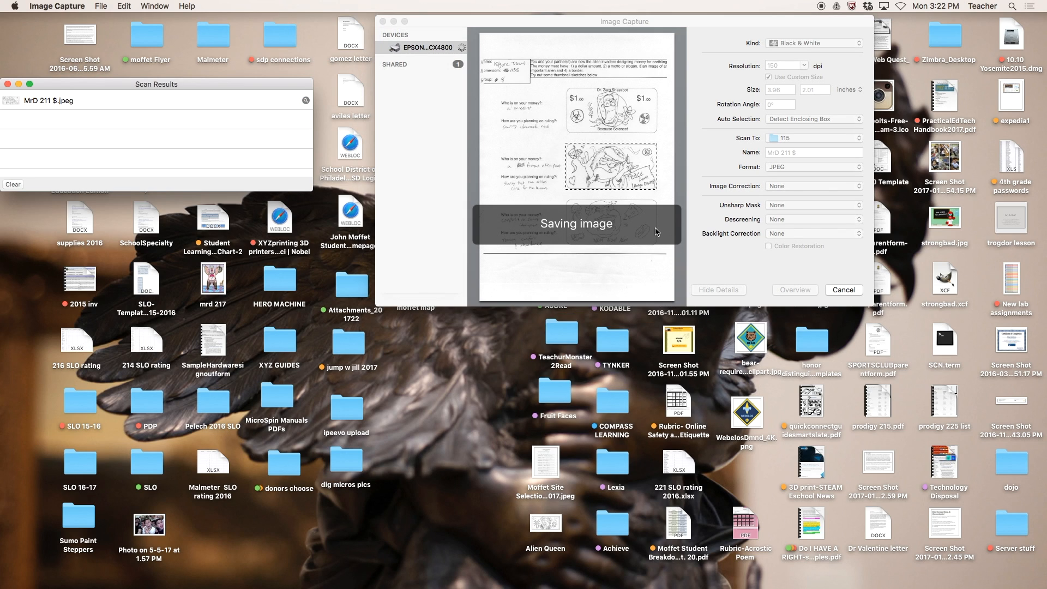
mouse_move(146, 105)
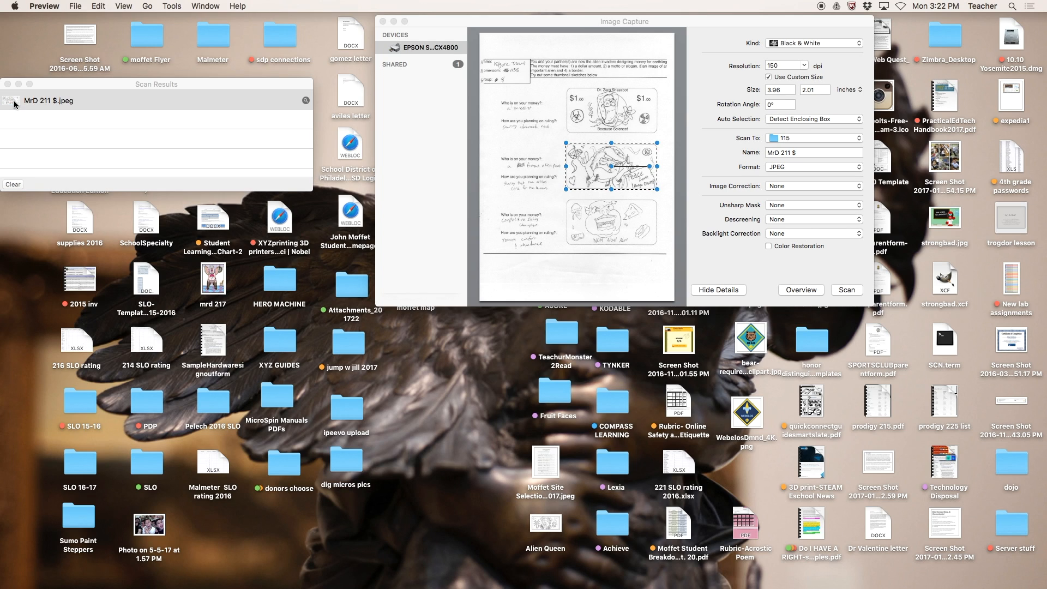
Open MrD 211 $.jpeg from Scan Results in Preview.
double_click(48, 101)
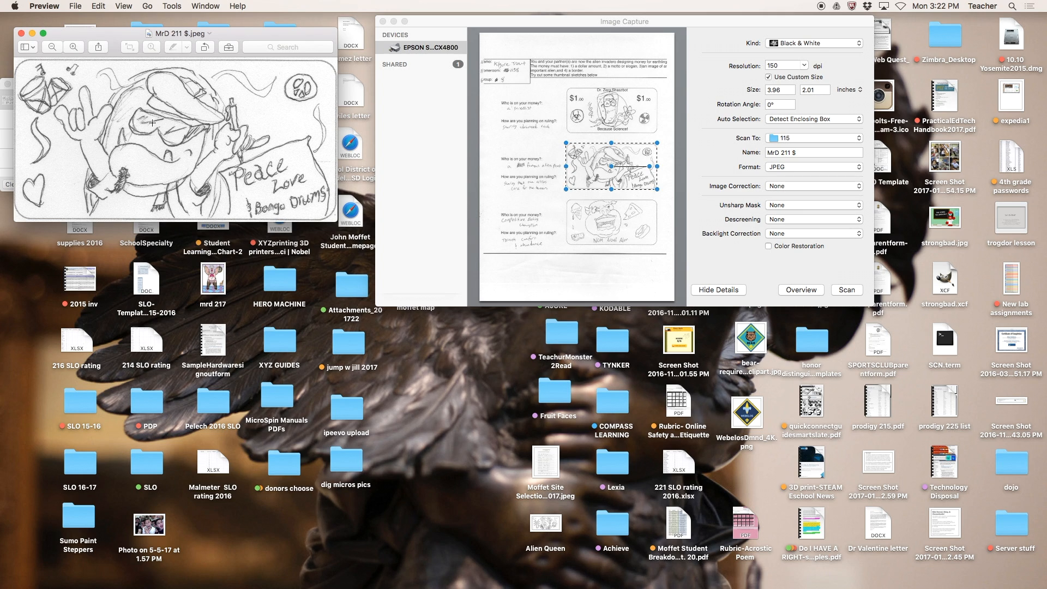
mouse_move(72, 35)
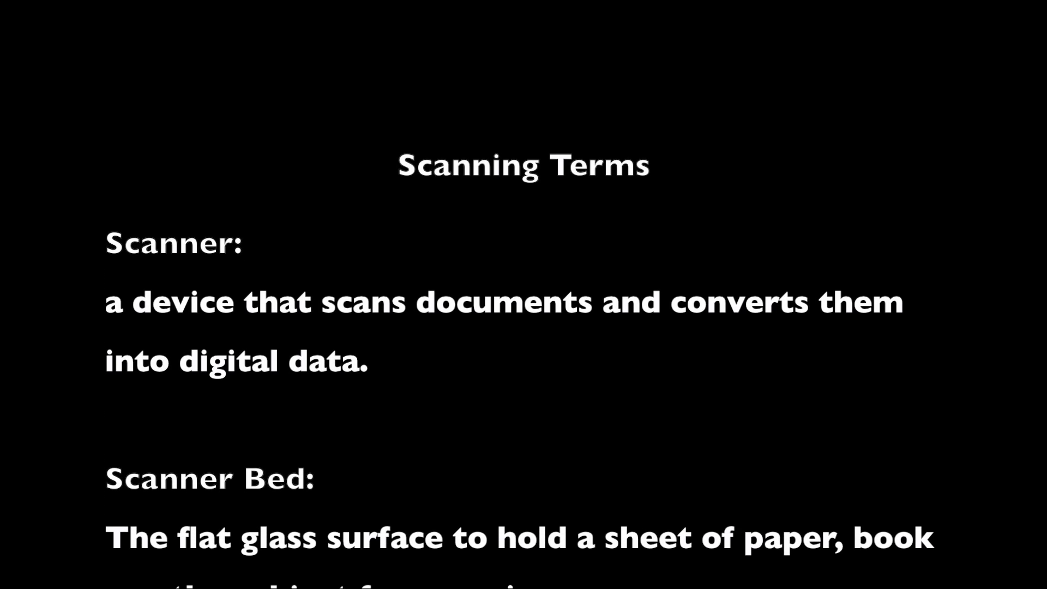
scroll(down, 3)
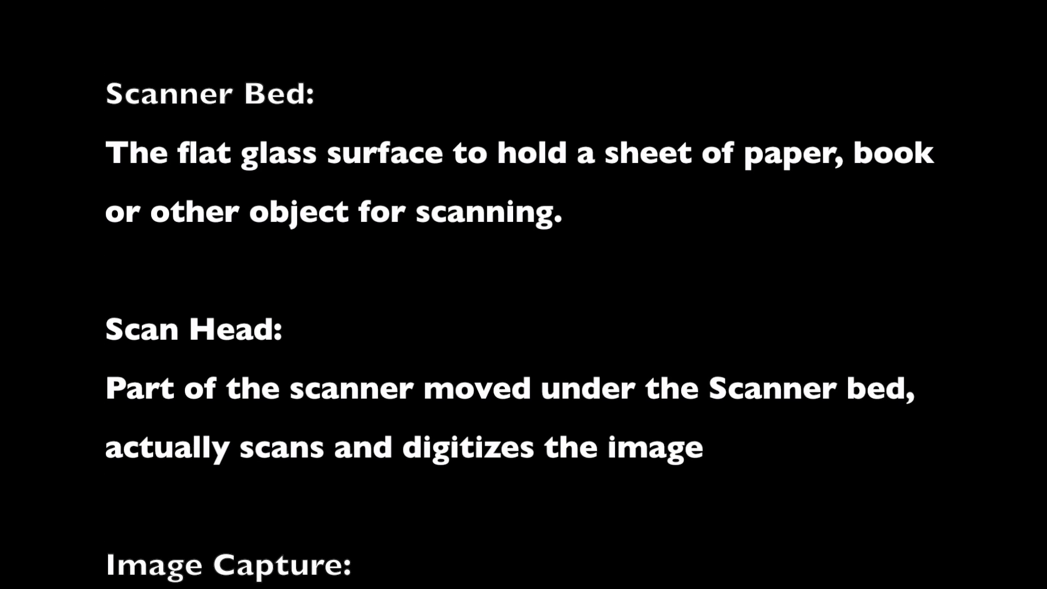
scroll(down, 3)
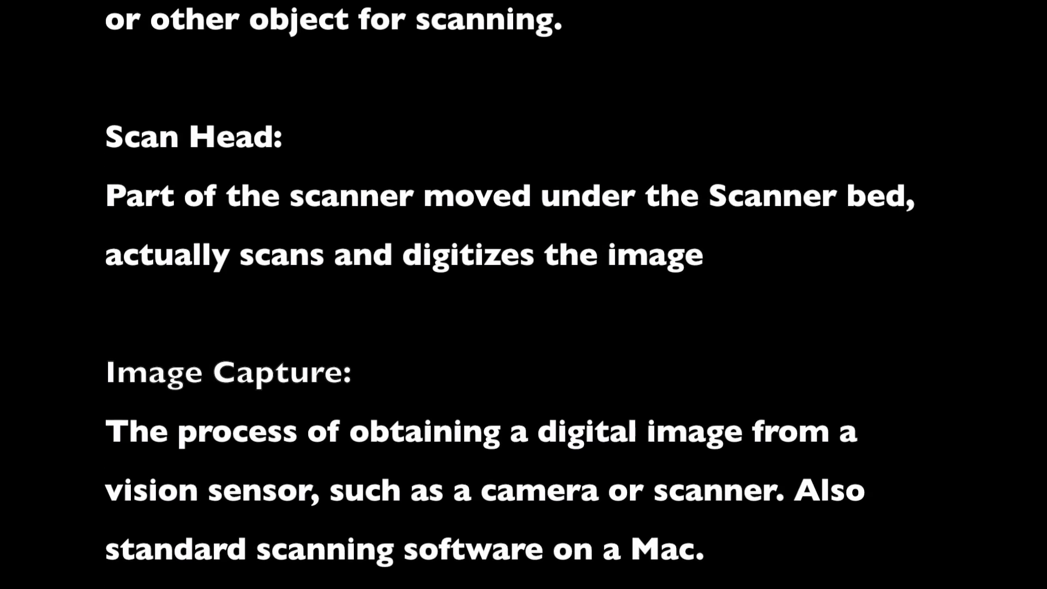
scroll(down, 3)
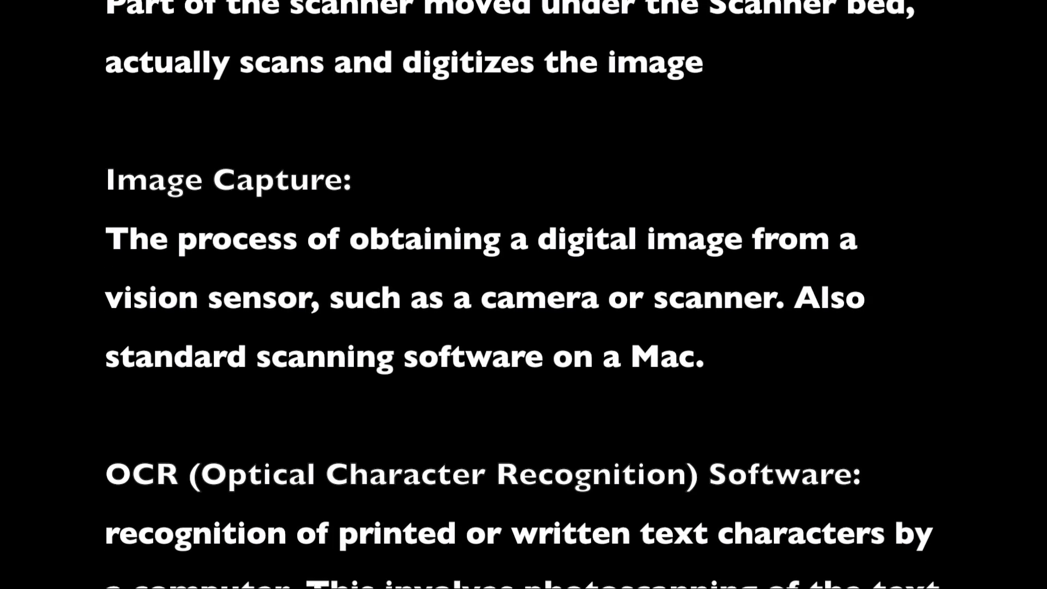
scroll(down, 3)
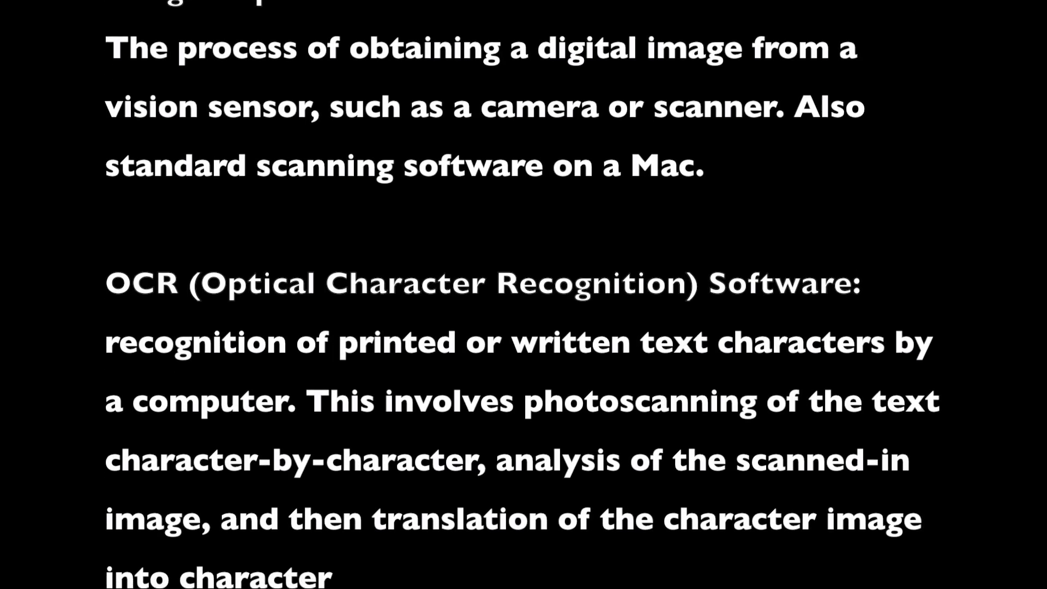
scroll(down, 3)
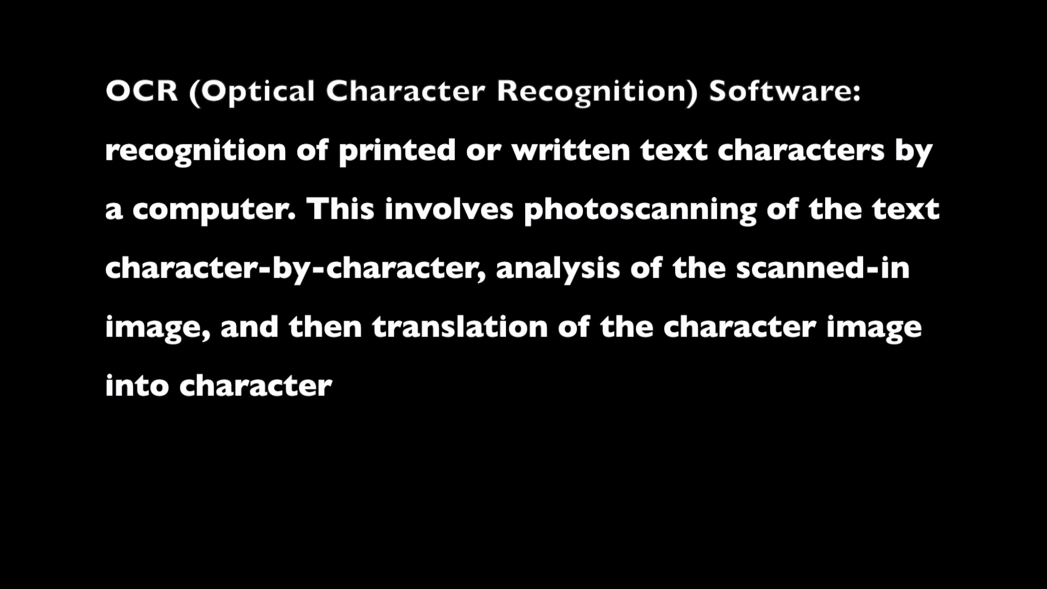